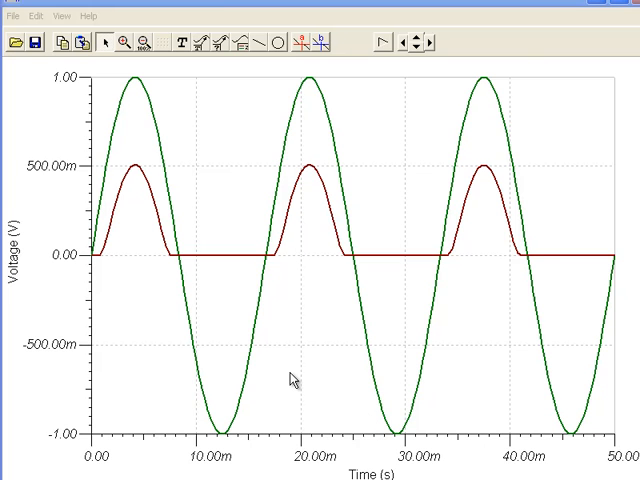
mouse_move(216, 324)
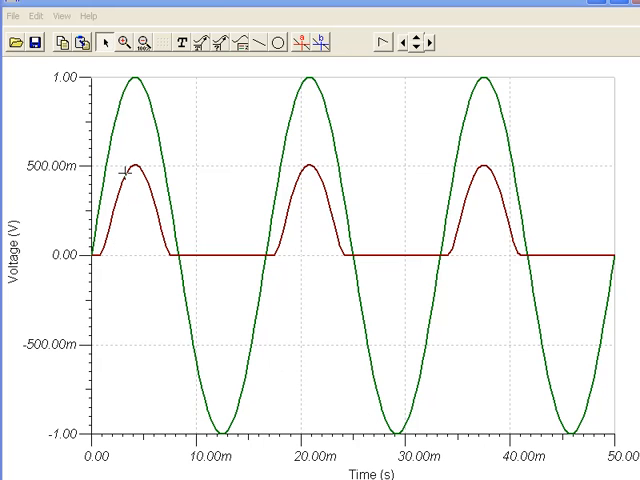
mouse_move(204, 288)
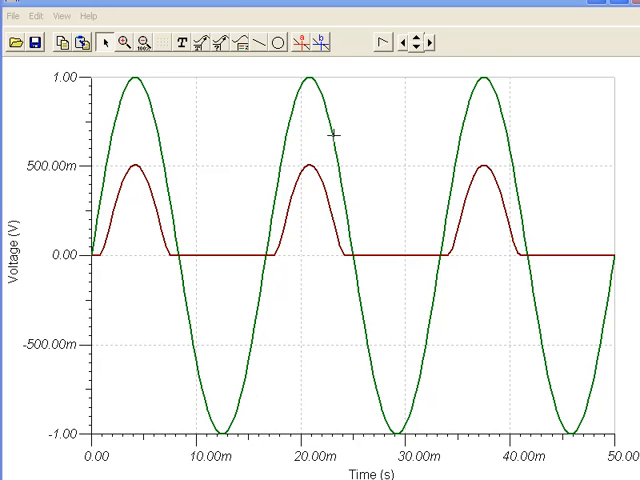
mouse_move(140, 200)
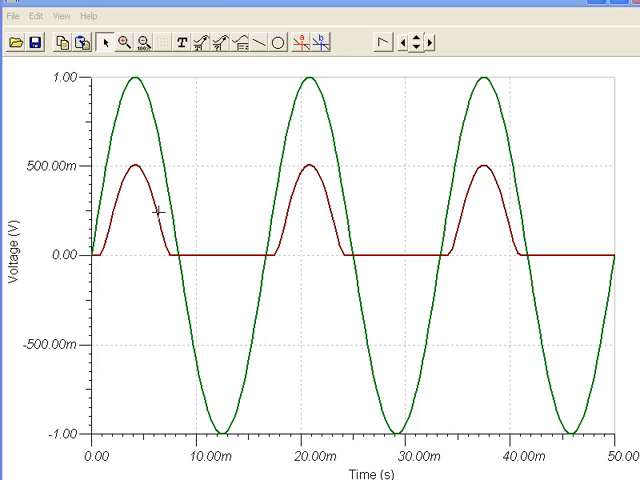
mouse_move(276, 258)
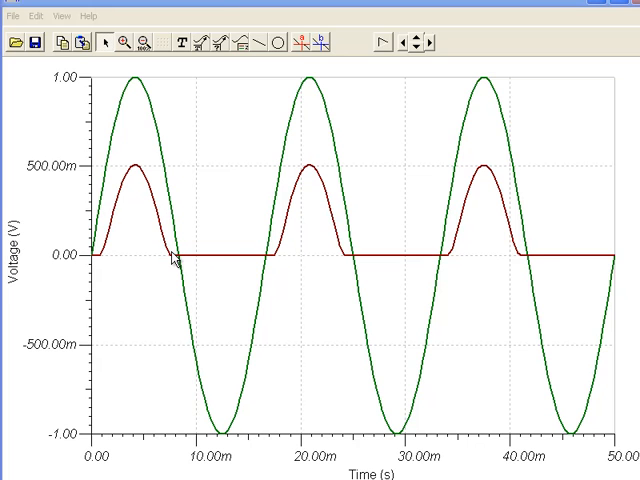
mouse_move(146, 224)
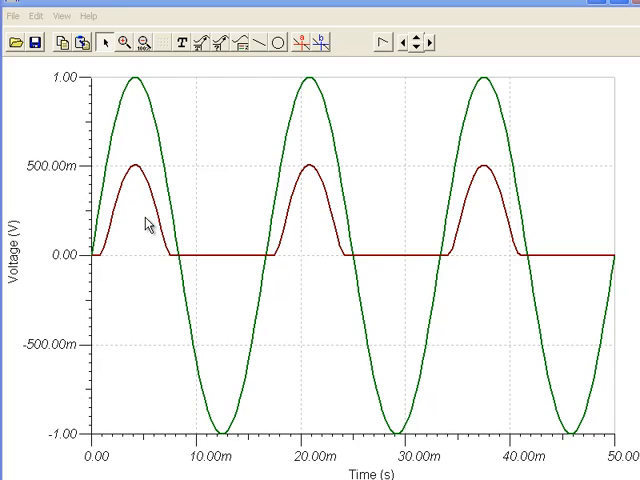
mouse_move(268, 344)
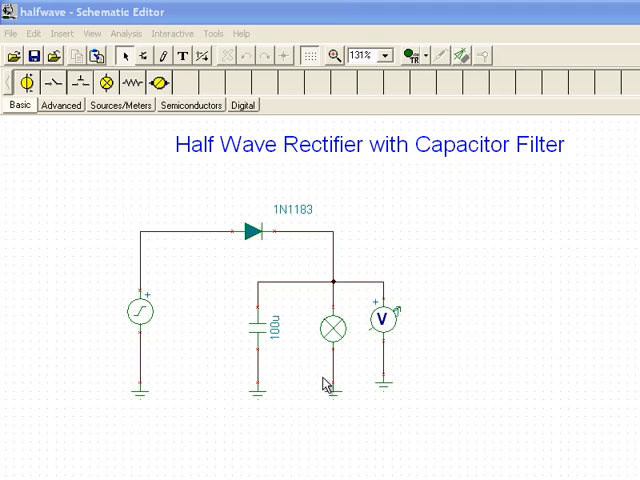
mouse_move(290, 318)
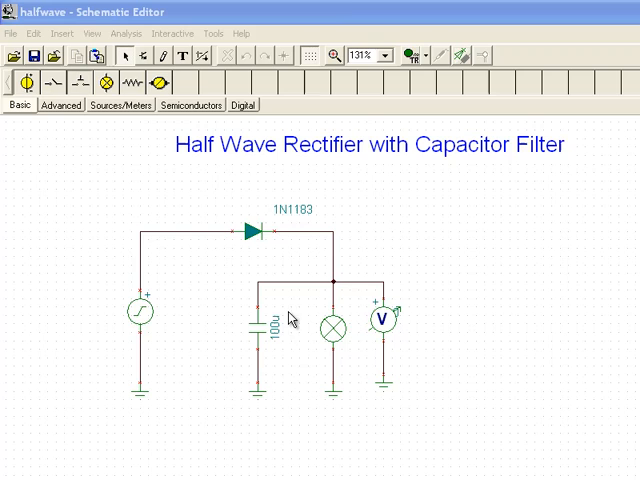
mouse_move(258, 292)
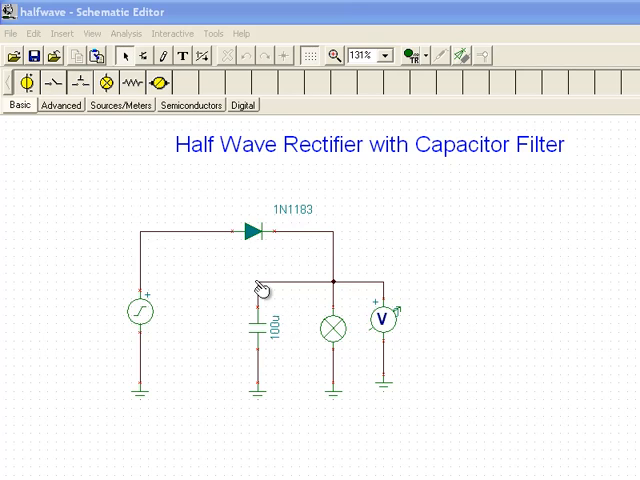
mouse_move(272, 338)
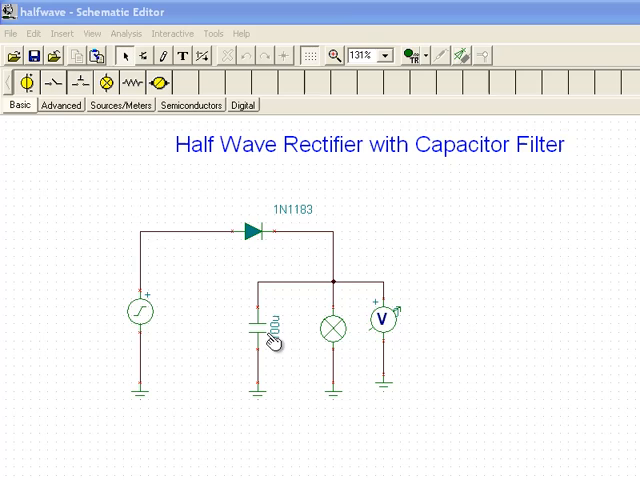
mouse_move(348, 304)
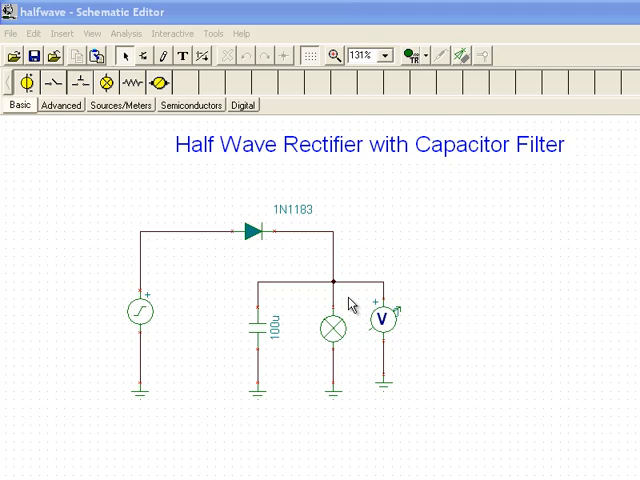
mouse_move(480, 176)
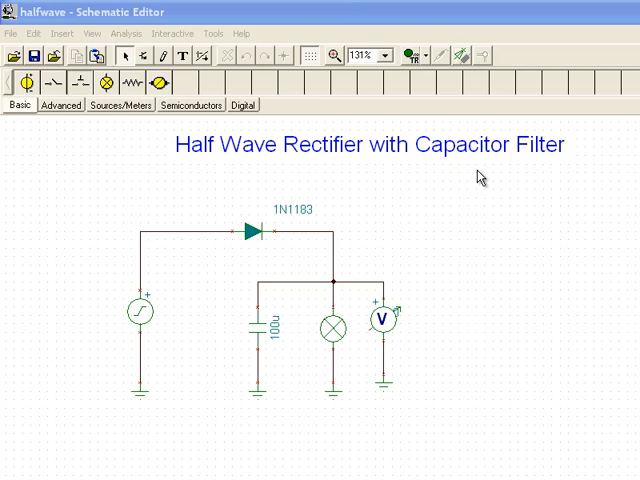
mouse_move(420, 120)
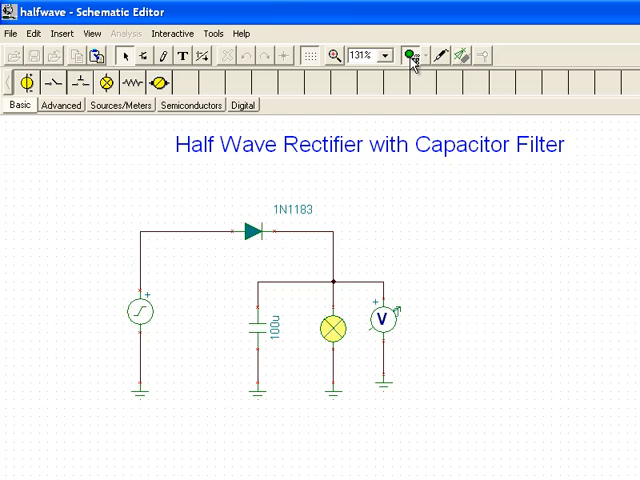
click(410, 52)
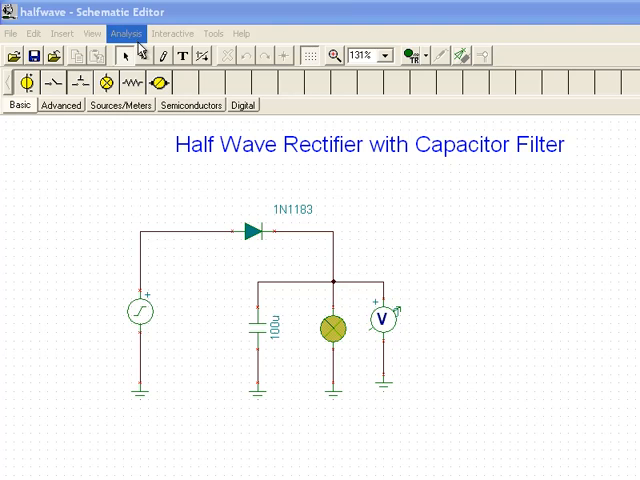
- Run a Transient analysis of the rectifier from 0 to 50m, keeping the default display range
click(124, 32)
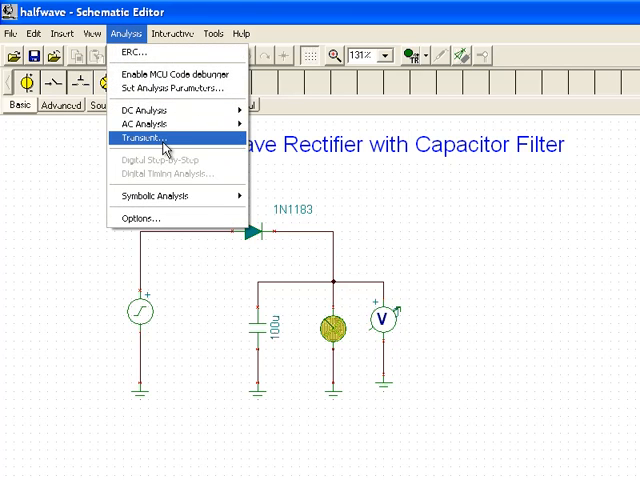
click(144, 136)
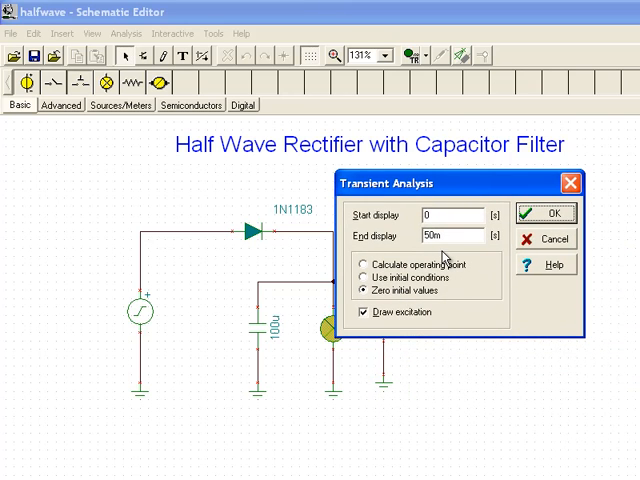
click(544, 212)
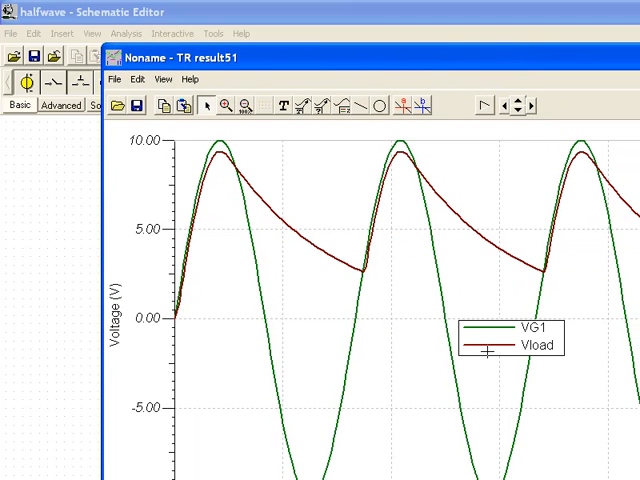
mouse_move(336, 262)
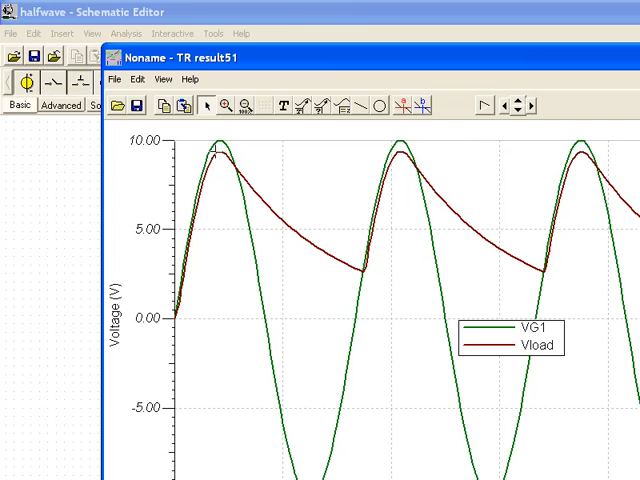
mouse_move(360, 256)
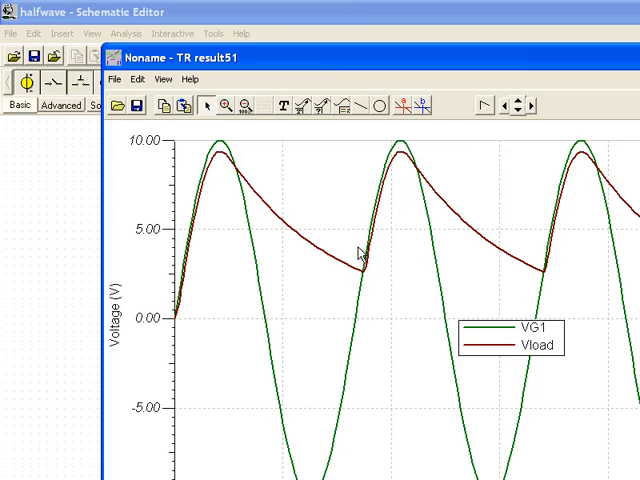
mouse_move(410, 176)
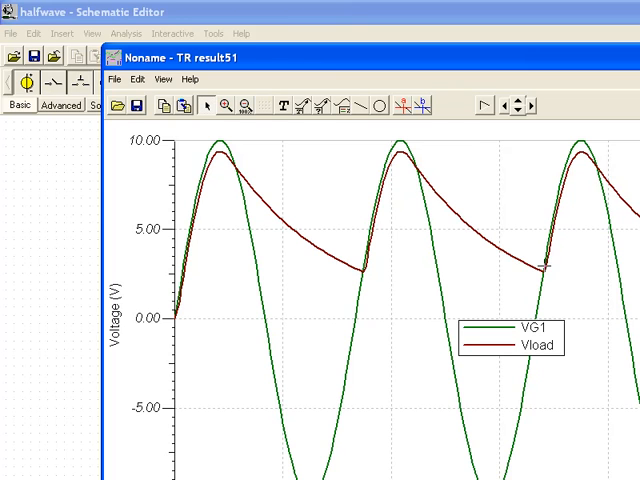
mouse_move(192, 210)
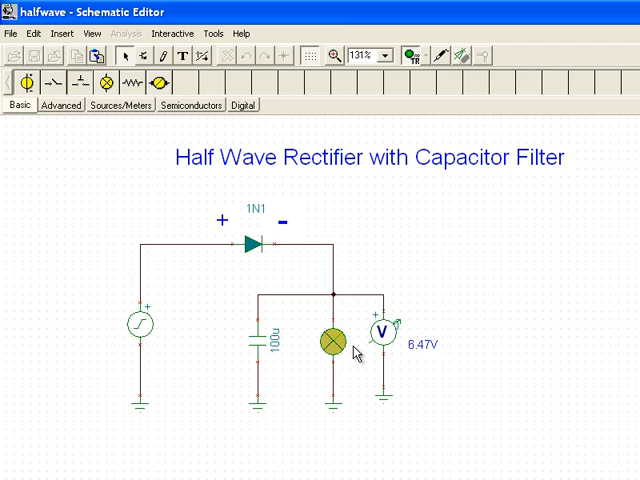
mouse_move(400, 130)
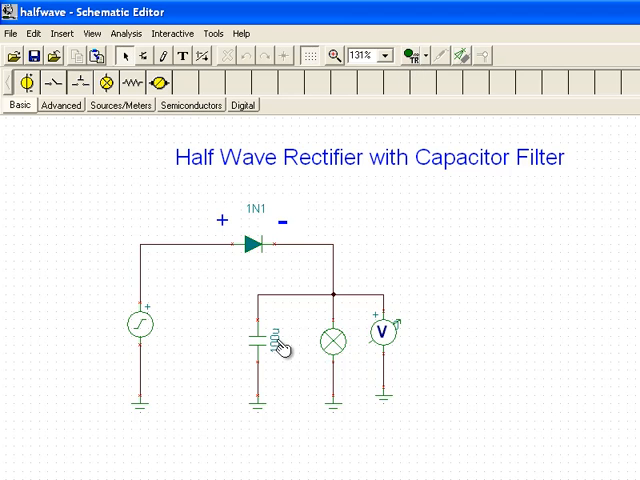
- Change capacitor C1's capacitance from 100u to 10000u (10m) in its properties
double_click(262, 340)
text(1000u)
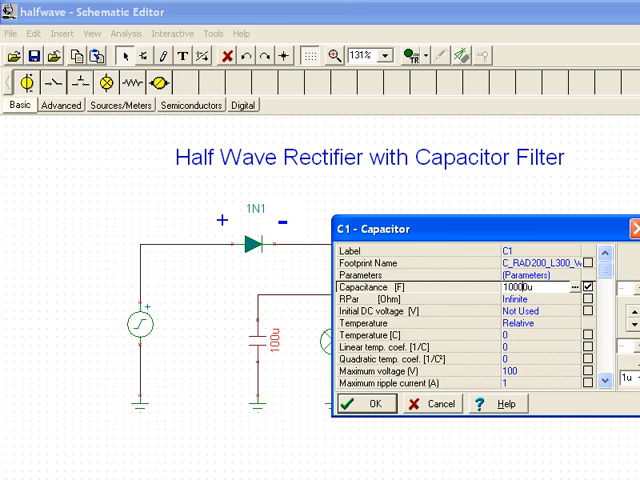
click(352, 404)
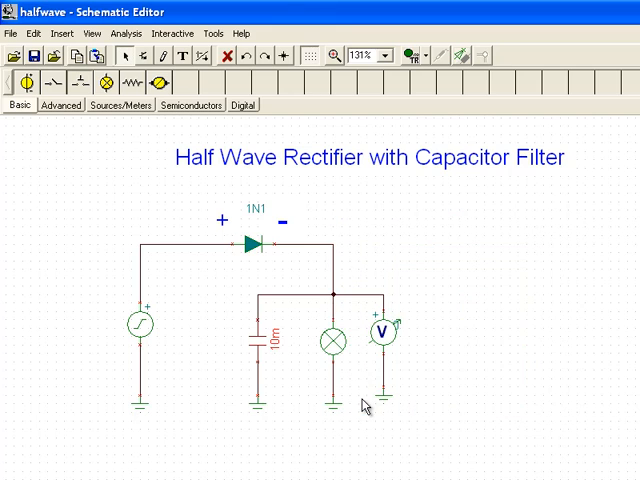
- Simulate the circuit interactively with the 10m capacitor so the bulb lights
click(408, 52)
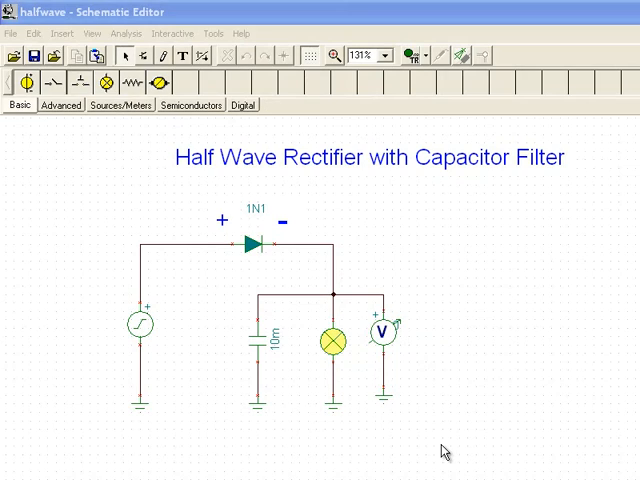
mouse_move(292, 412)
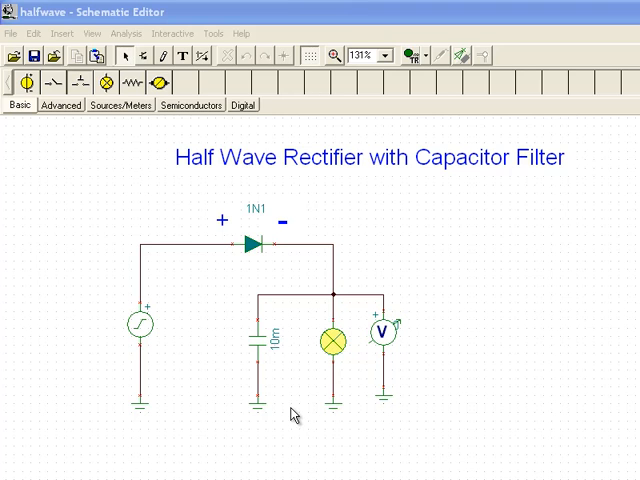
- Start a Transient analysis of the rectifier with the larger capacitor
click(124, 32)
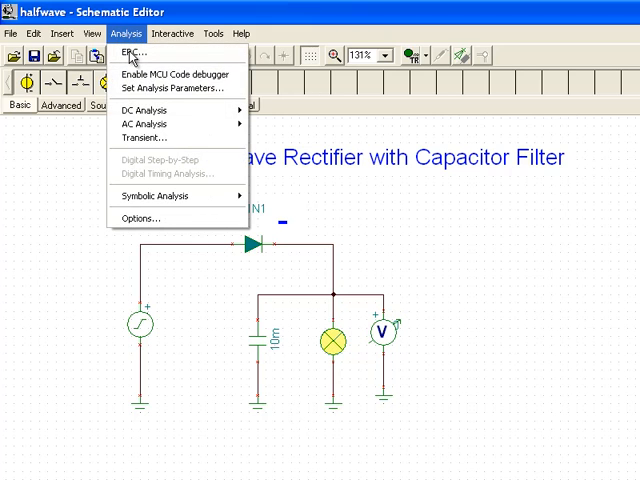
click(140, 136)
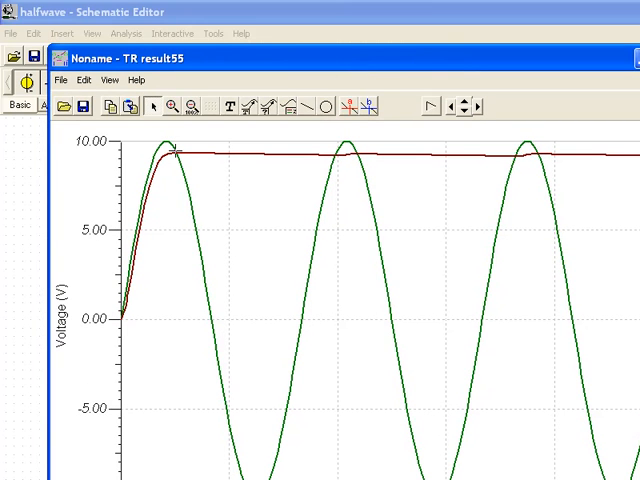
mouse_move(330, 156)
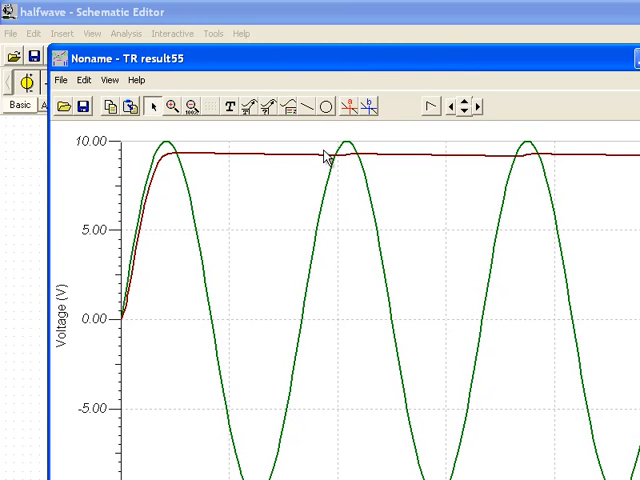
mouse_move(296, 170)
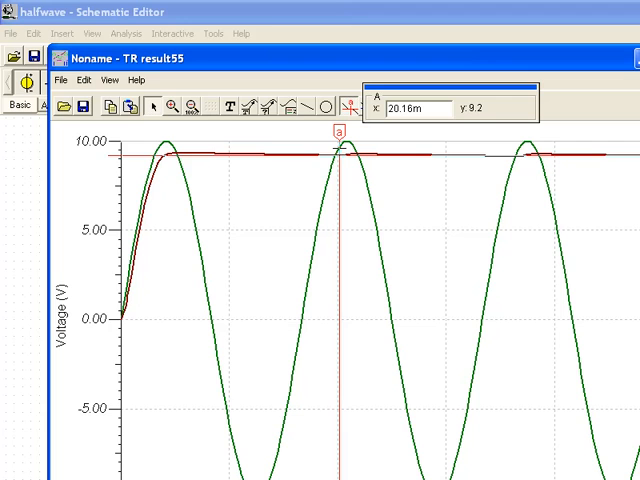
mouse_move(336, 150)
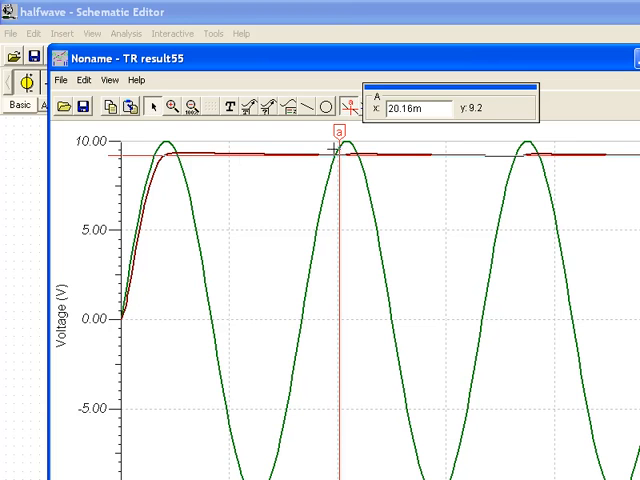
mouse_move(336, 152)
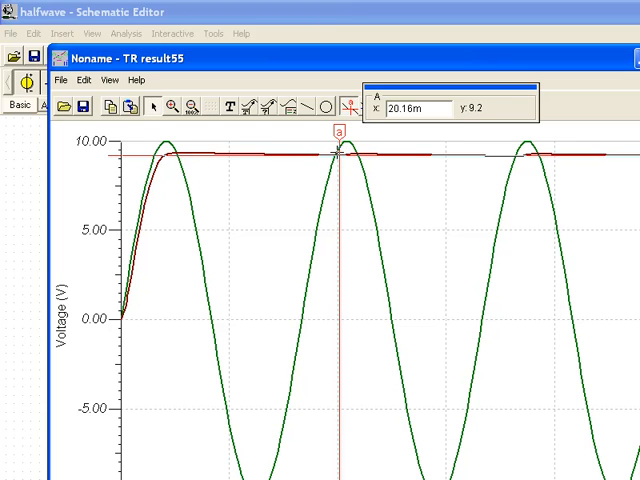
mouse_move(304, 156)
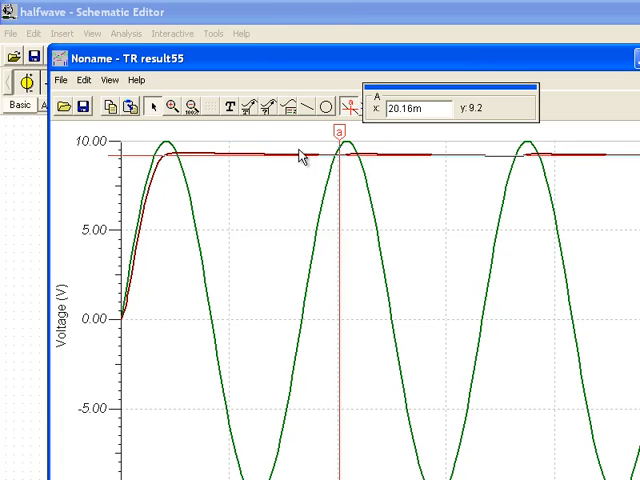
mouse_move(312, 156)
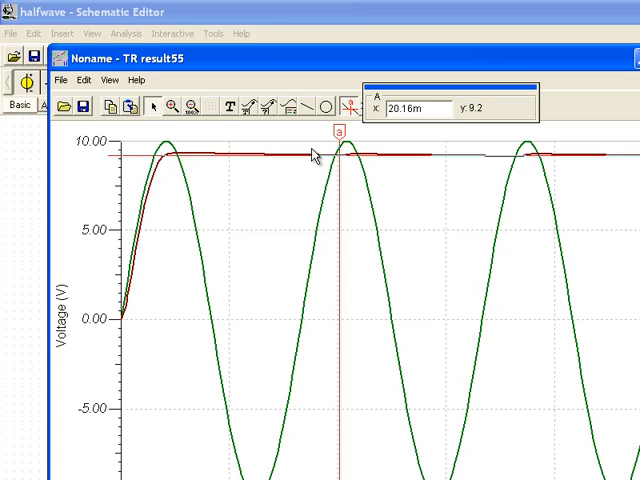
mouse_move(316, 150)
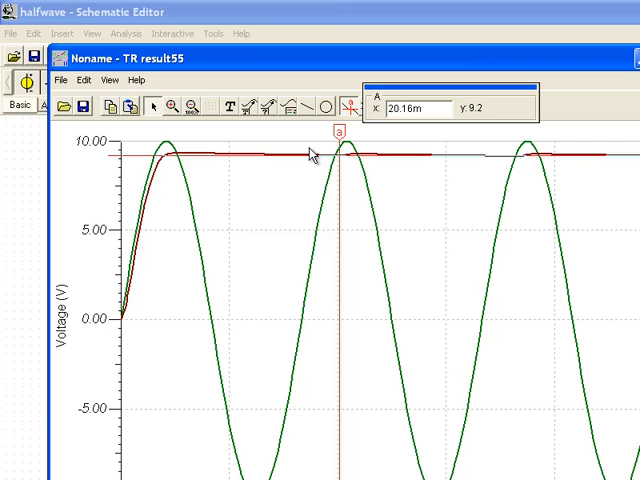
mouse_move(308, 156)
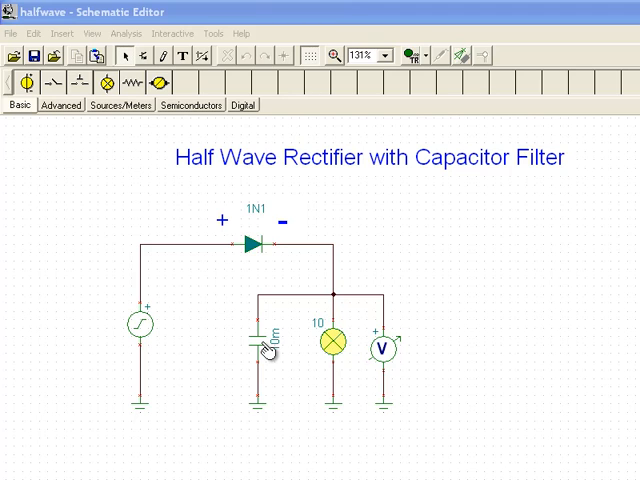
mouse_move(330, 344)
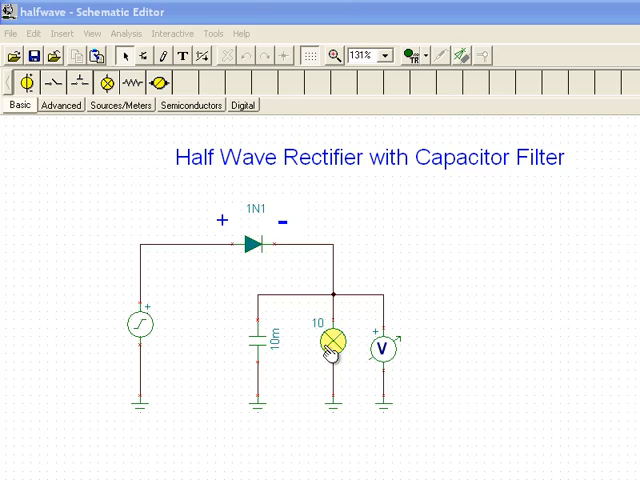
mouse_move(332, 358)
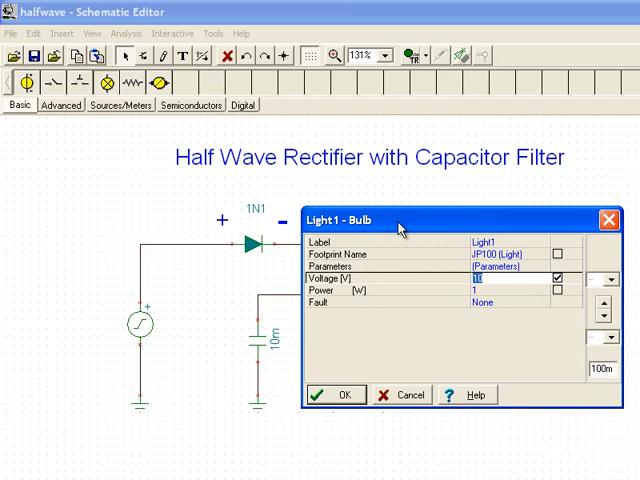
mouse_move(404, 296)
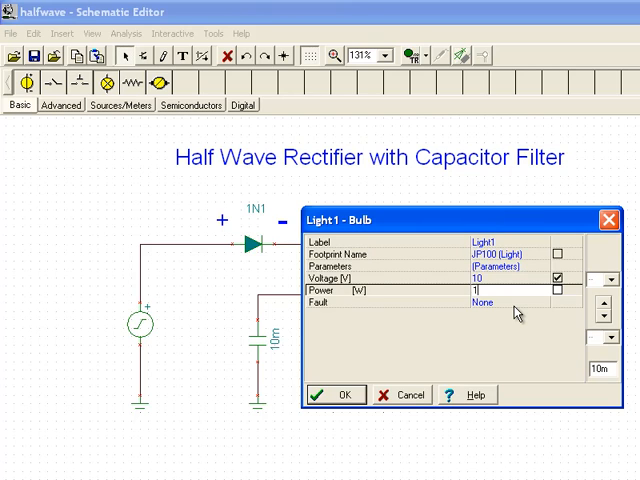
- Set the bulb's Power [W] to 10 in its properties and confirm
text(10)
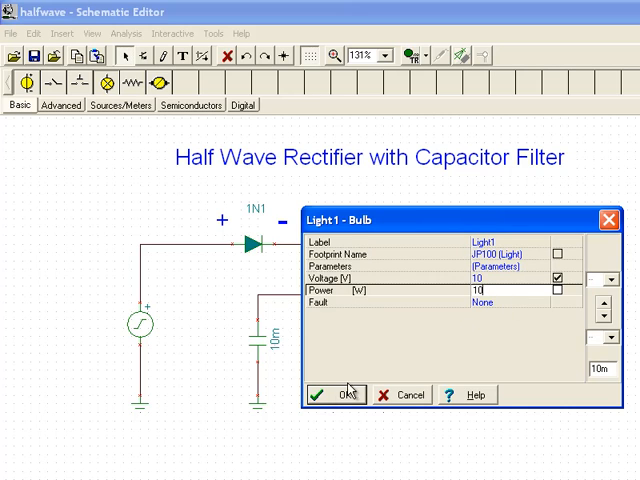
click(338, 394)
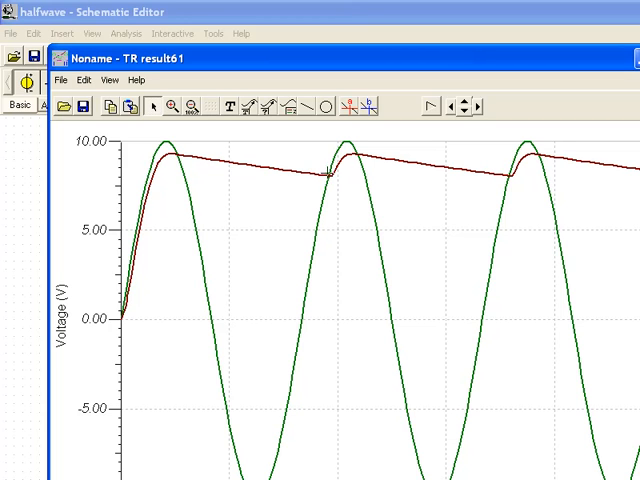
mouse_move(490, 170)
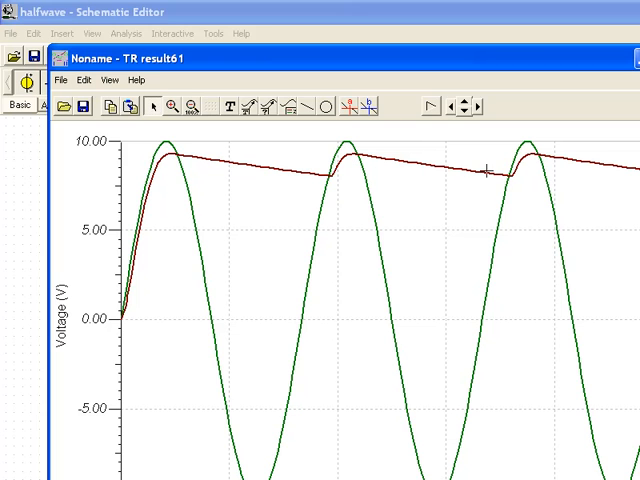
mouse_move(416, 176)
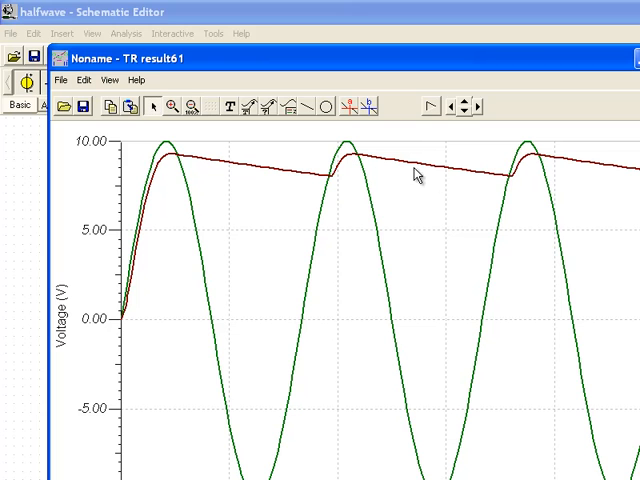
mouse_move(516, 176)
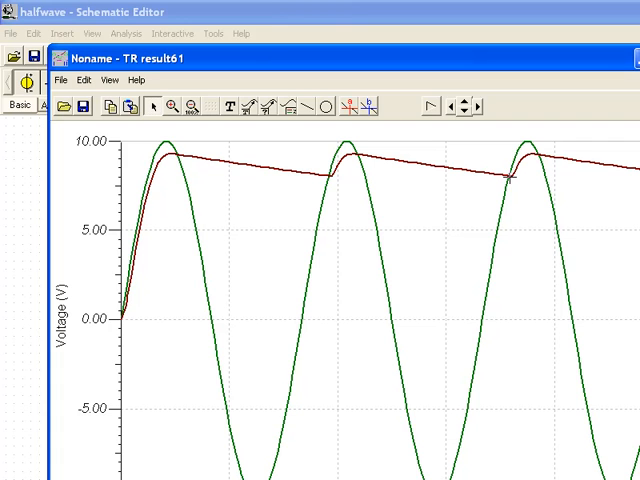
mouse_move(444, 198)
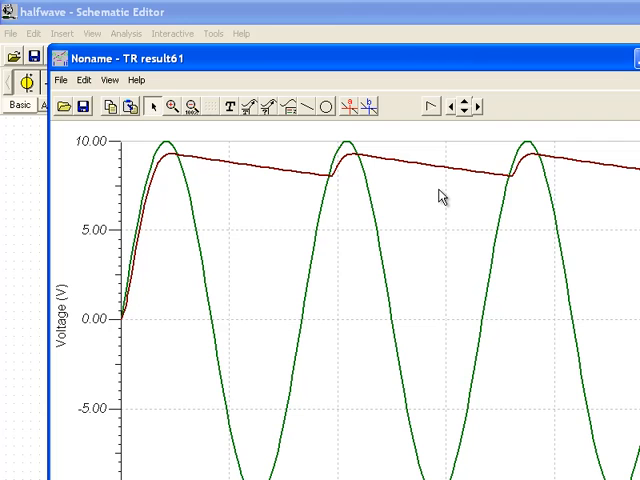
mouse_move(390, 180)
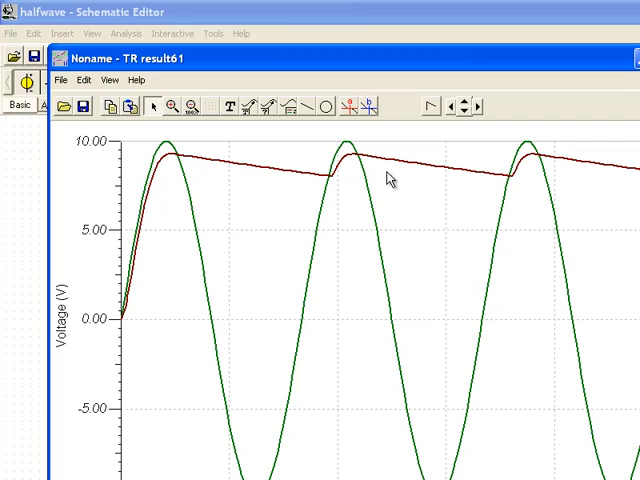
mouse_move(500, 188)
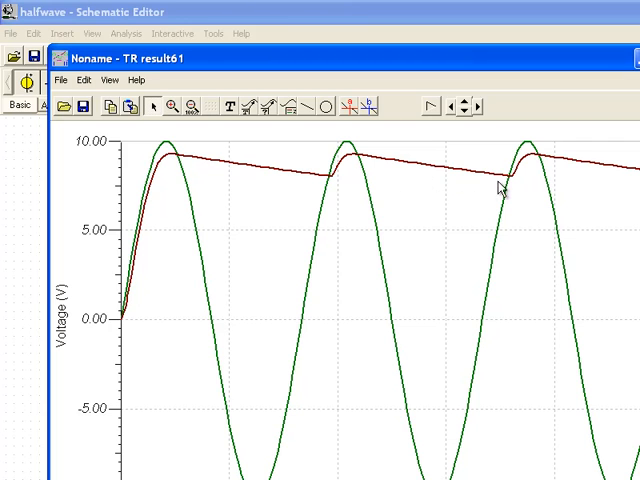
mouse_move(500, 184)
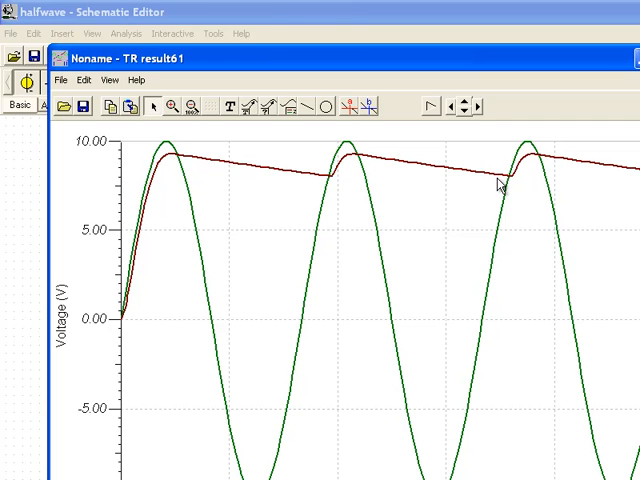
mouse_move(496, 178)
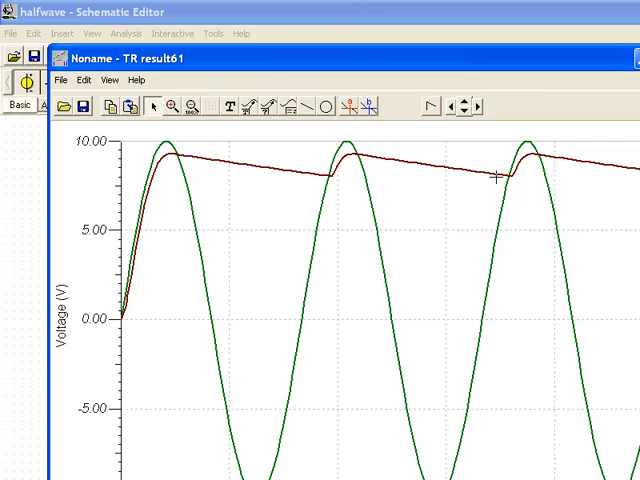
mouse_move(488, 188)
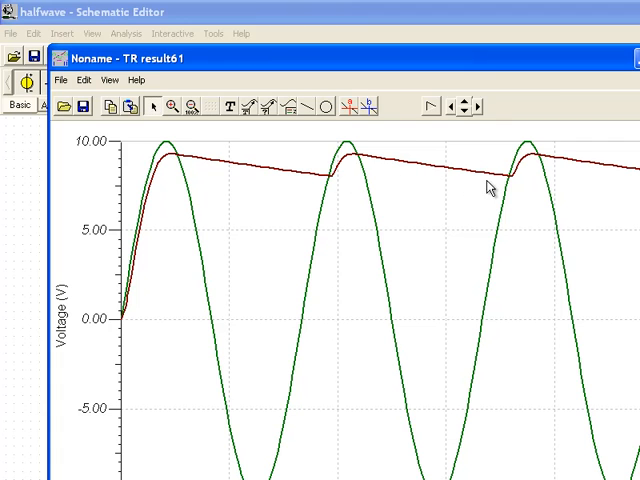